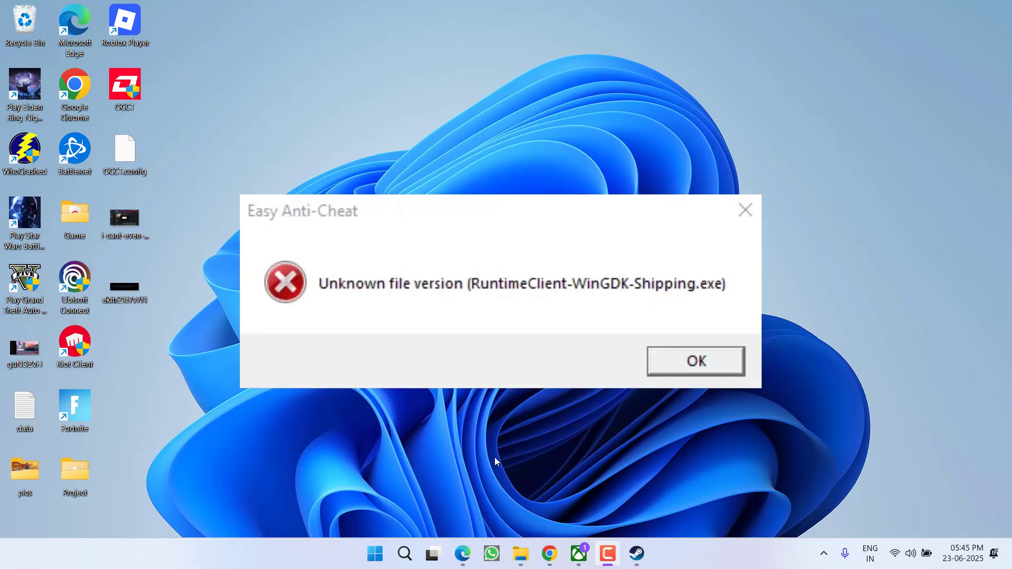
# Dismiss the Easy Anti-Cheat 'Unknown file version' error dialog
pyautogui.click(696, 361)
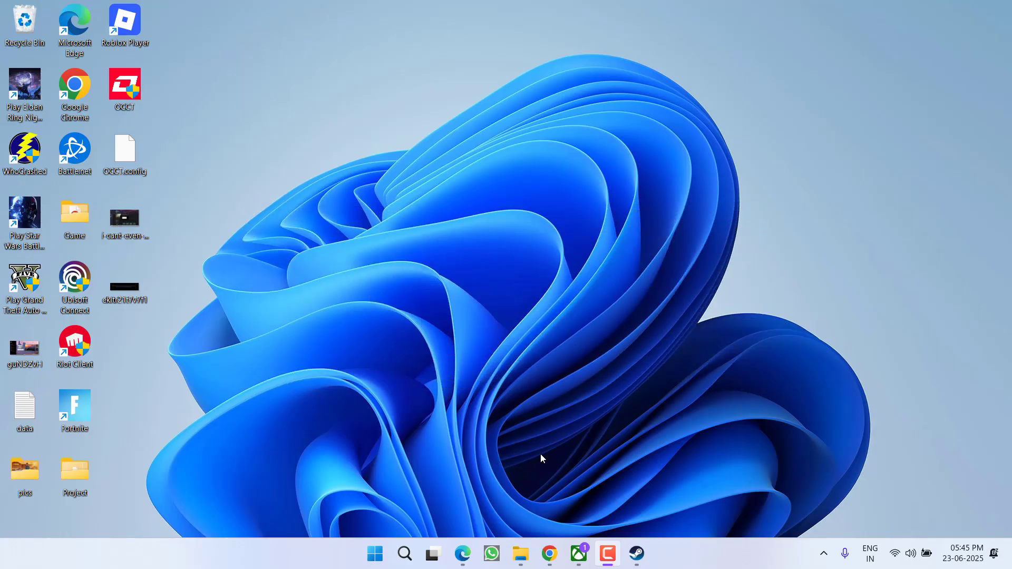
# Open the Xbox app and view Minecraft Launcher's more-actions menu with its Uninstall option
pyautogui.click(578, 554)
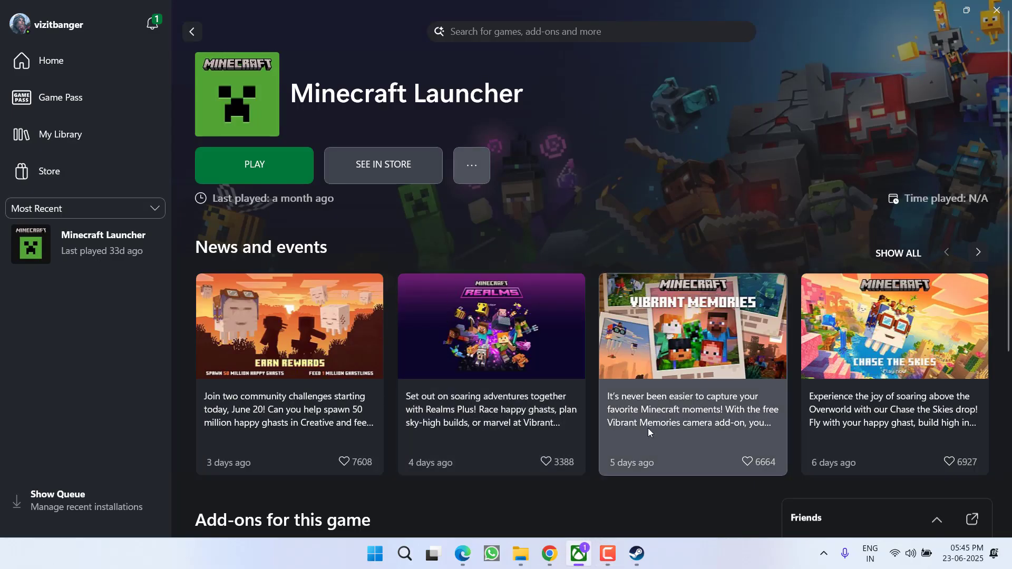
pyautogui.click(635, 554)
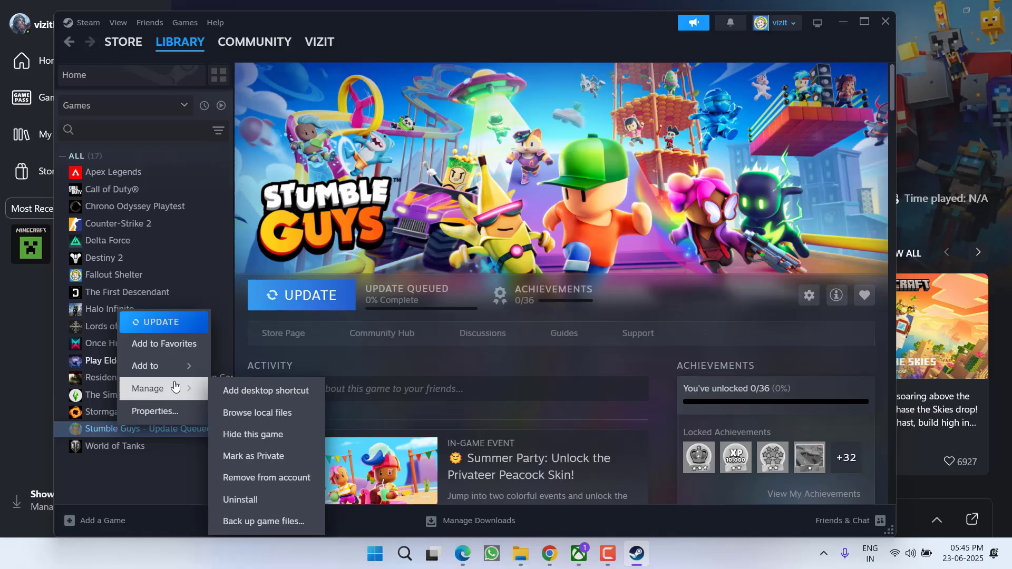
pyautogui.moveTo(240, 500)
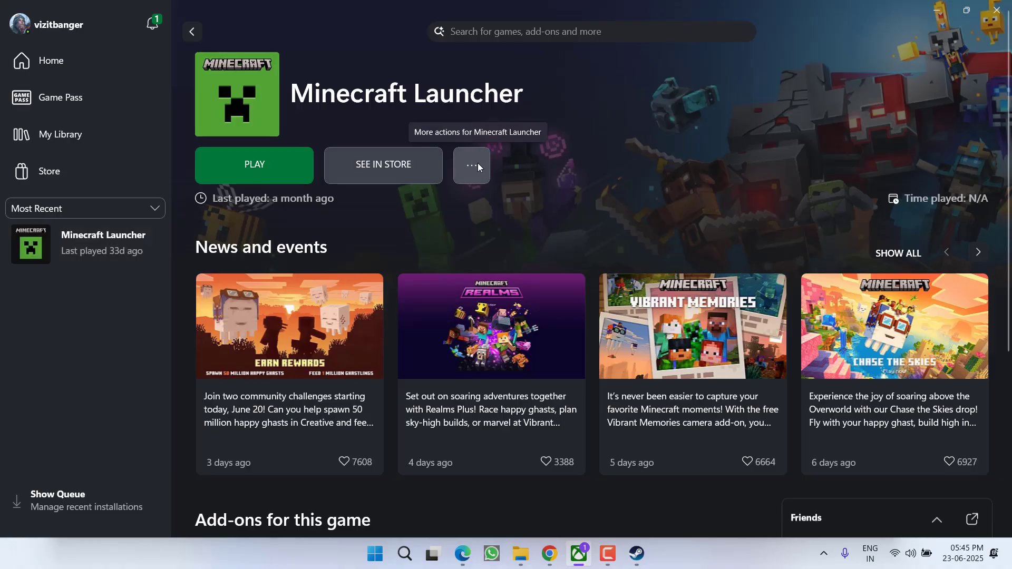
pyautogui.click(471, 165)
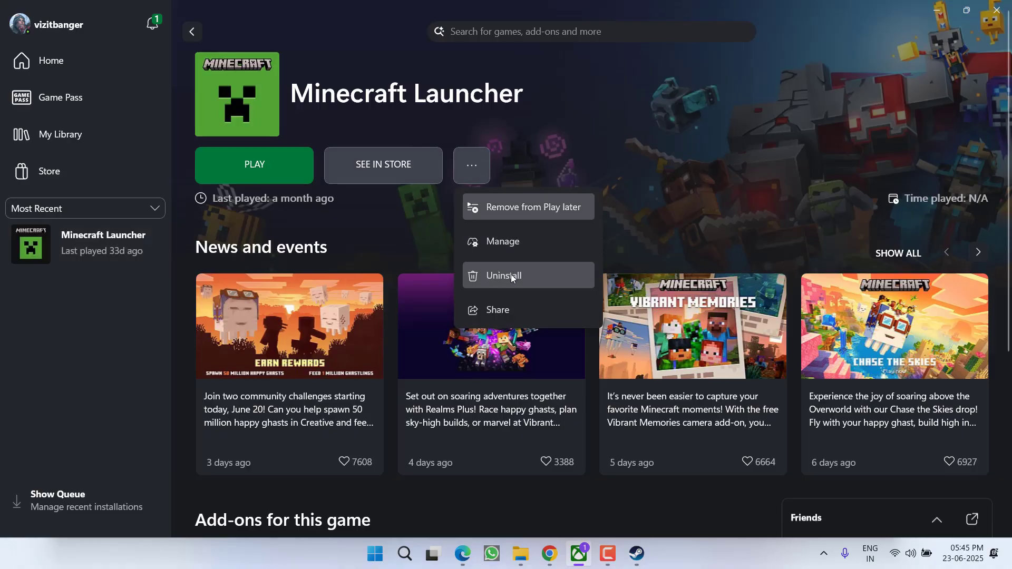
pyautogui.click(94, 373)
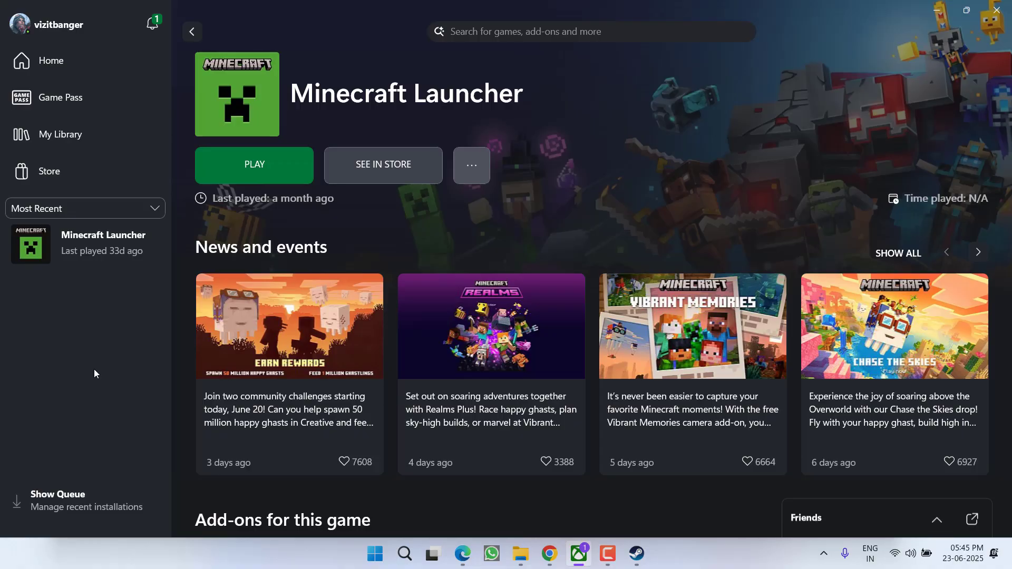
# Open File Explorer at This PC and compare the Windows (C:) and New Volume (D:) drives
pyautogui.click(520, 554)
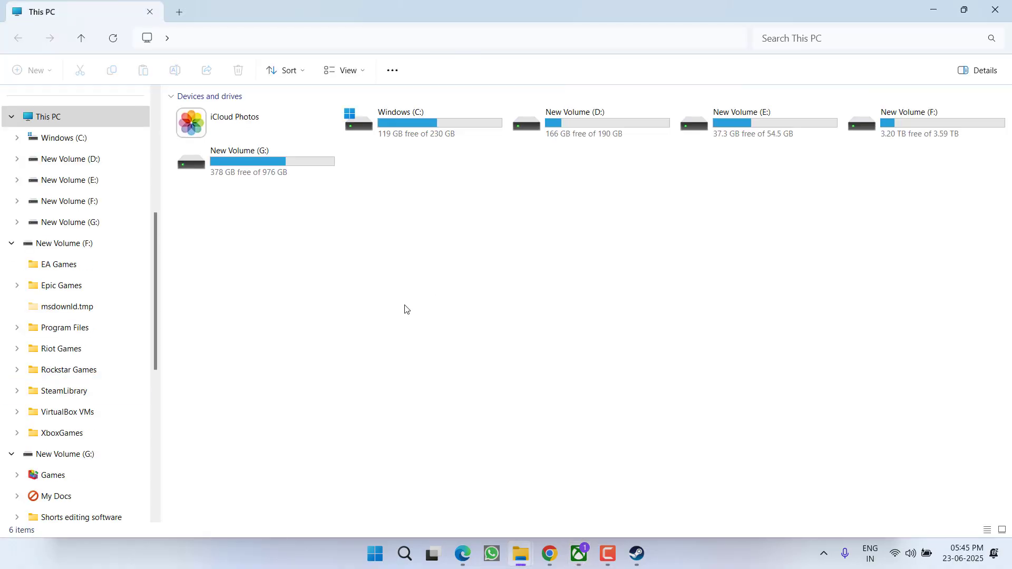
pyautogui.click(426, 123)
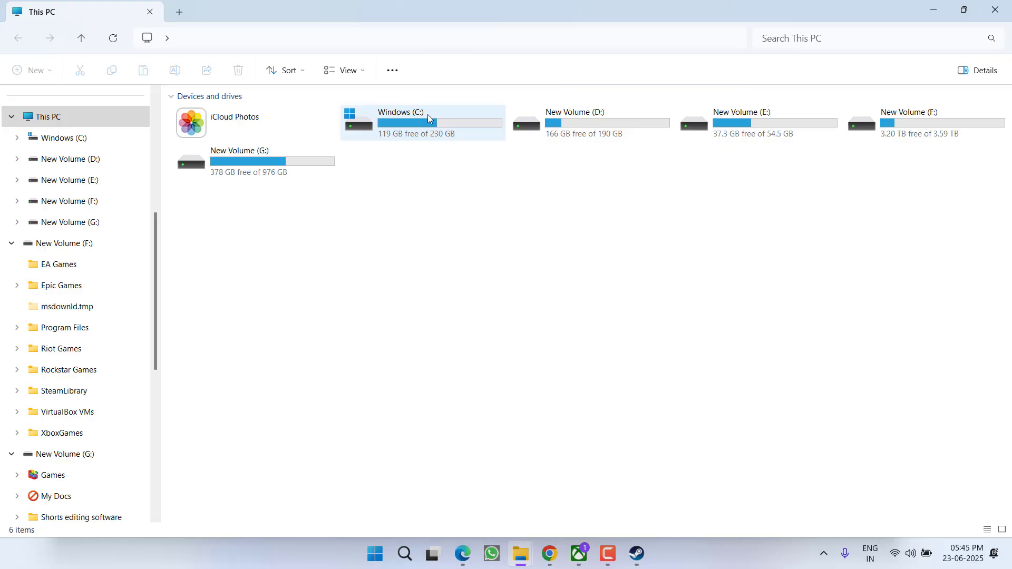
pyautogui.click(423, 123)
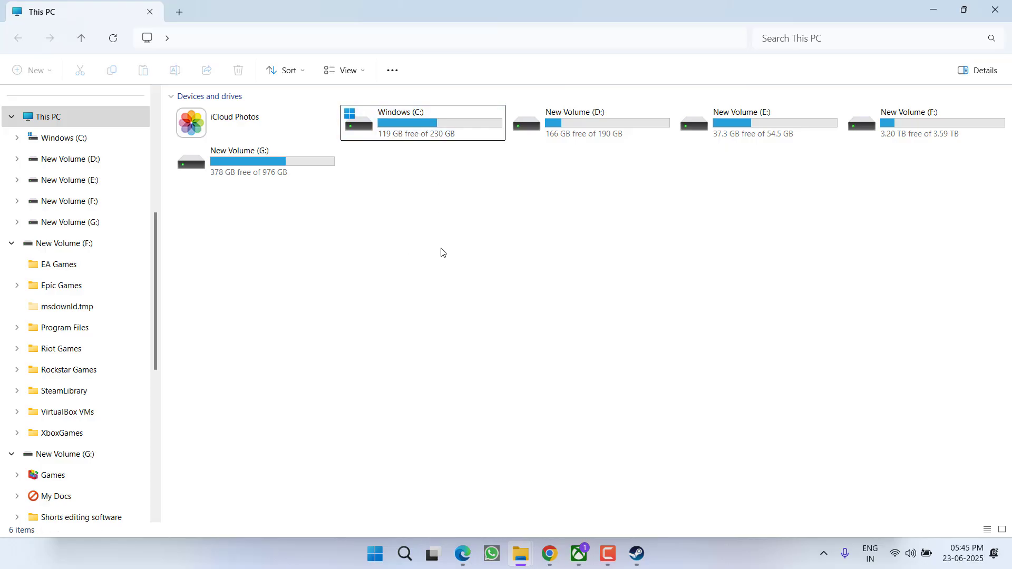
pyautogui.moveTo(507, 213)
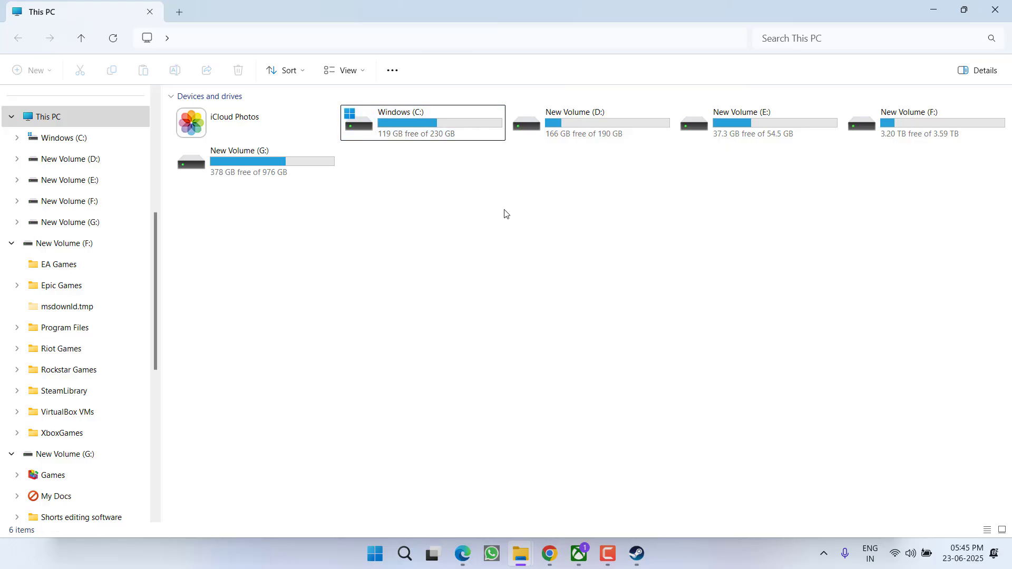
pyautogui.click(589, 123)
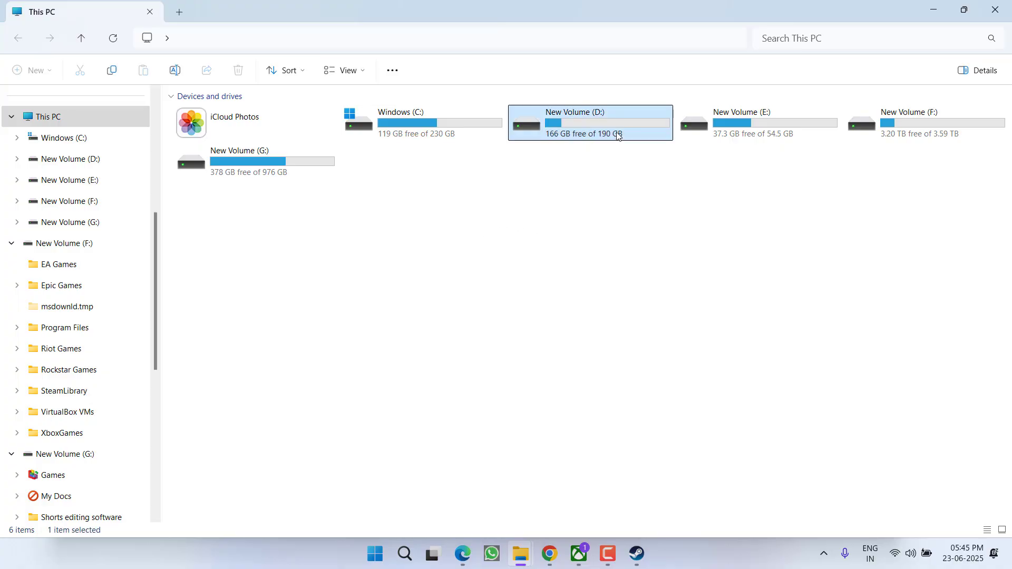
pyautogui.click(254, 161)
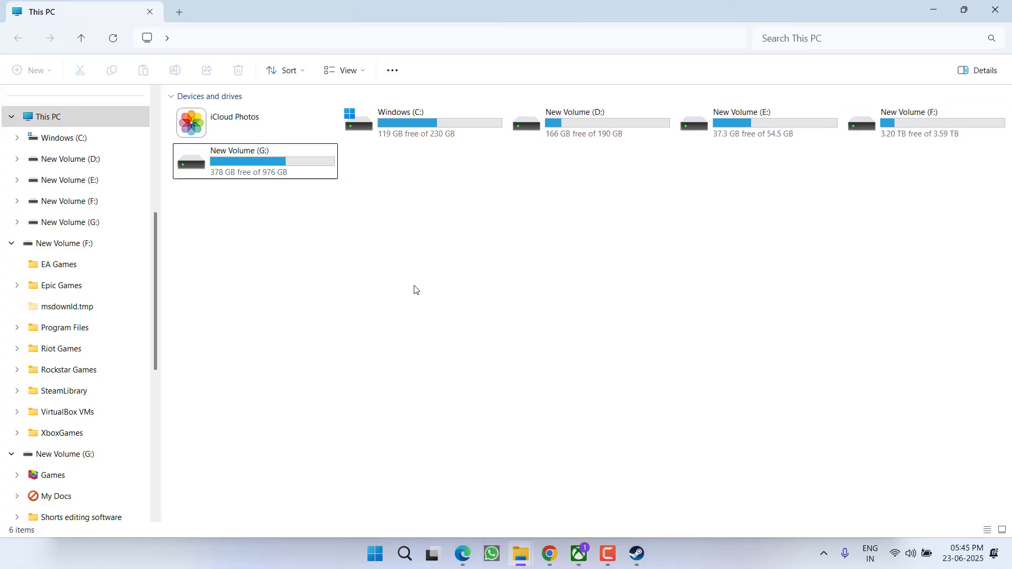
pyautogui.click(422, 123)
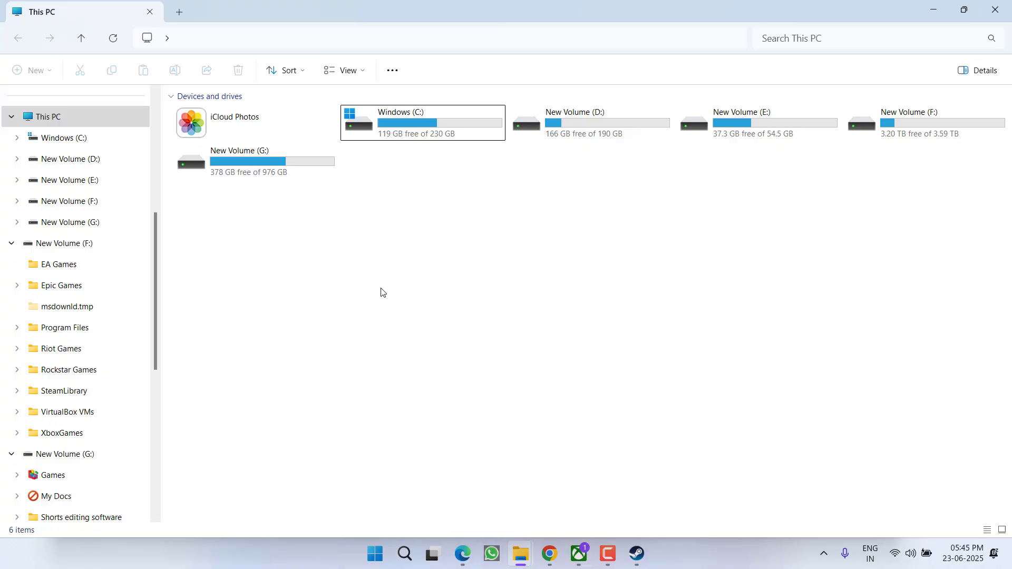
pyautogui.moveTo(399, 315)
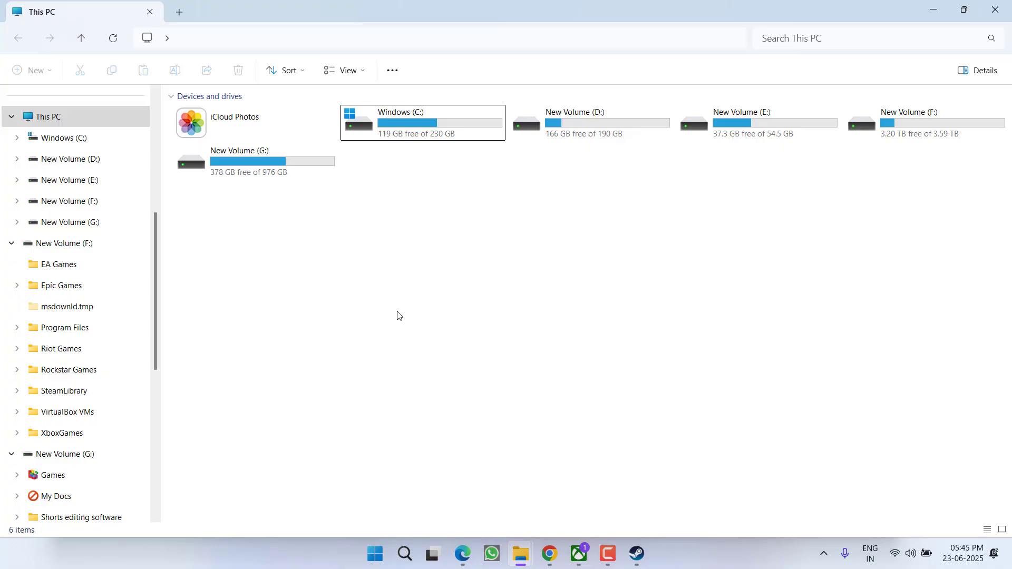
pyautogui.moveTo(383, 275)
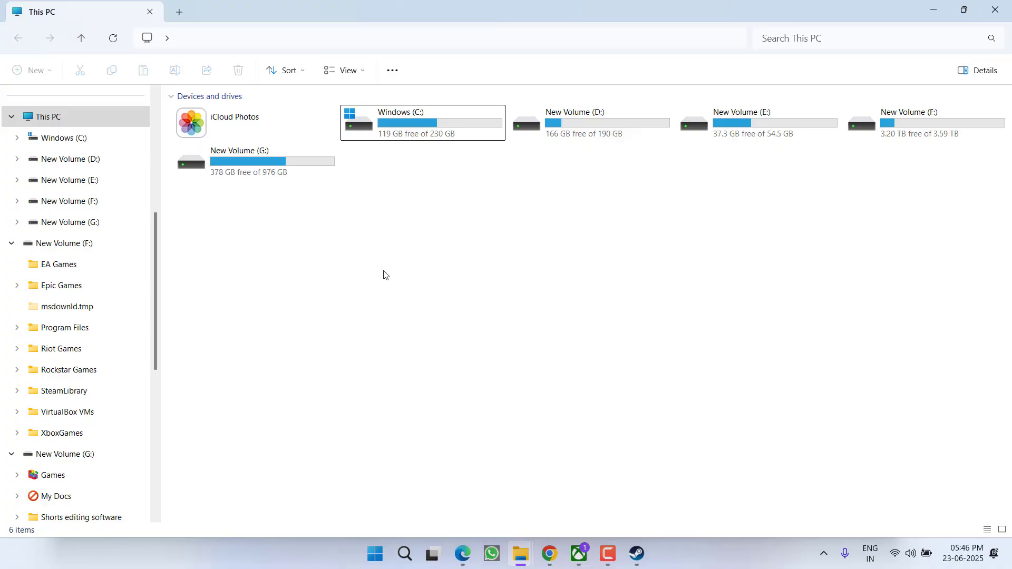
# Open Windows (C:) and enable 'Compress contents to save disk space' for the XboxGames folder
pyautogui.doubleClick(423, 122)
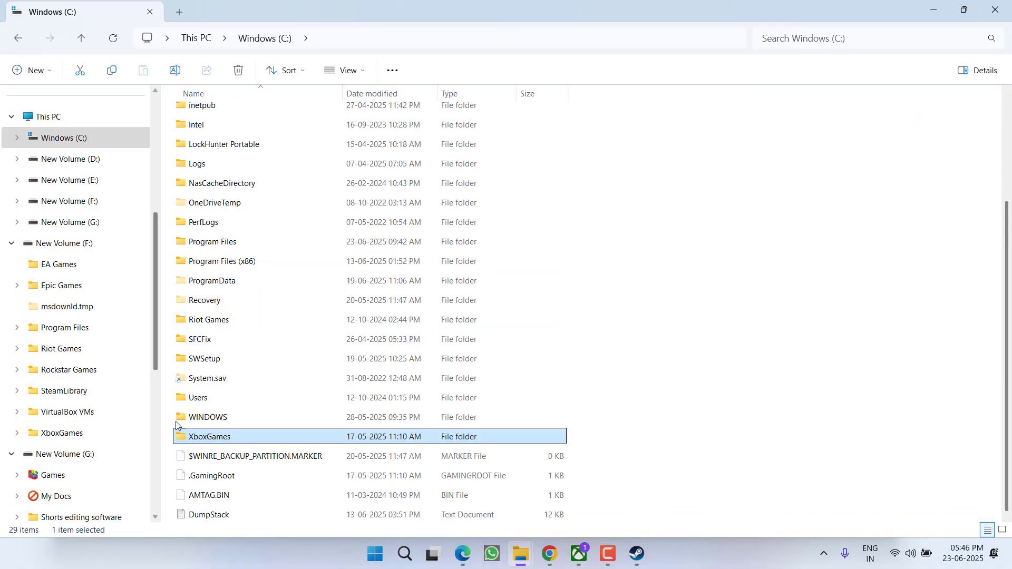
pyautogui.moveTo(224, 441)
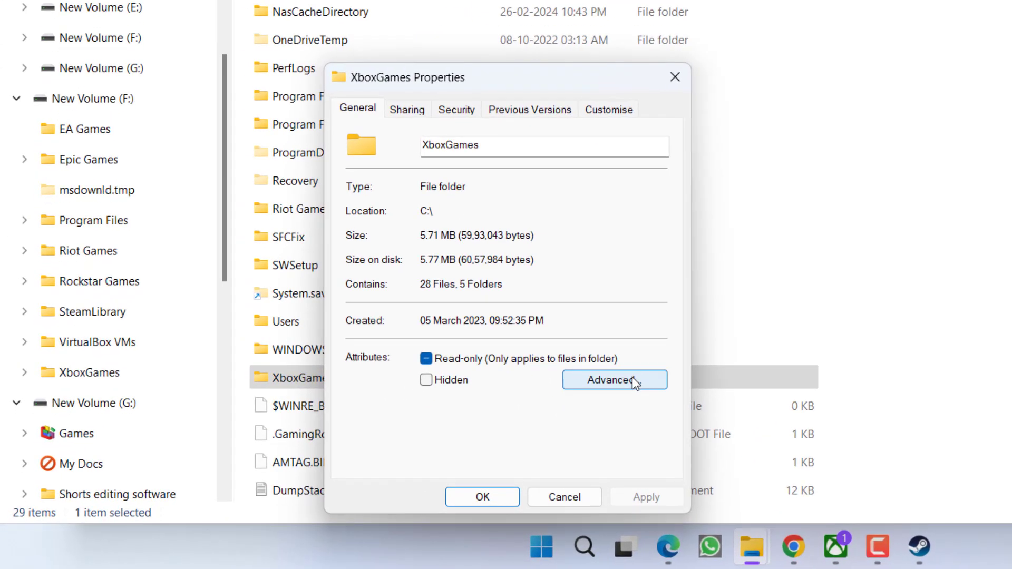
pyautogui.click(614, 380)
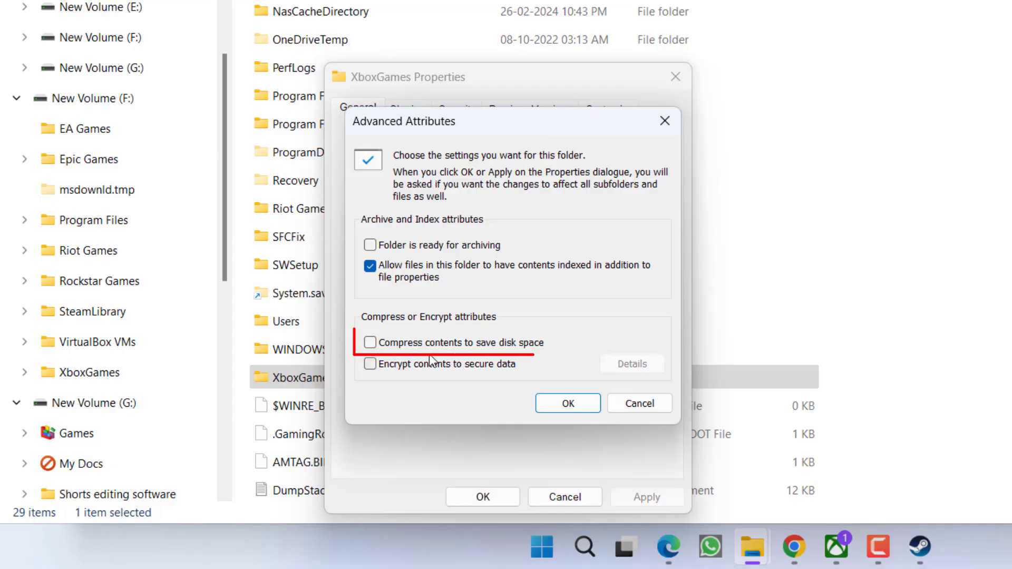
pyautogui.click(370, 342)
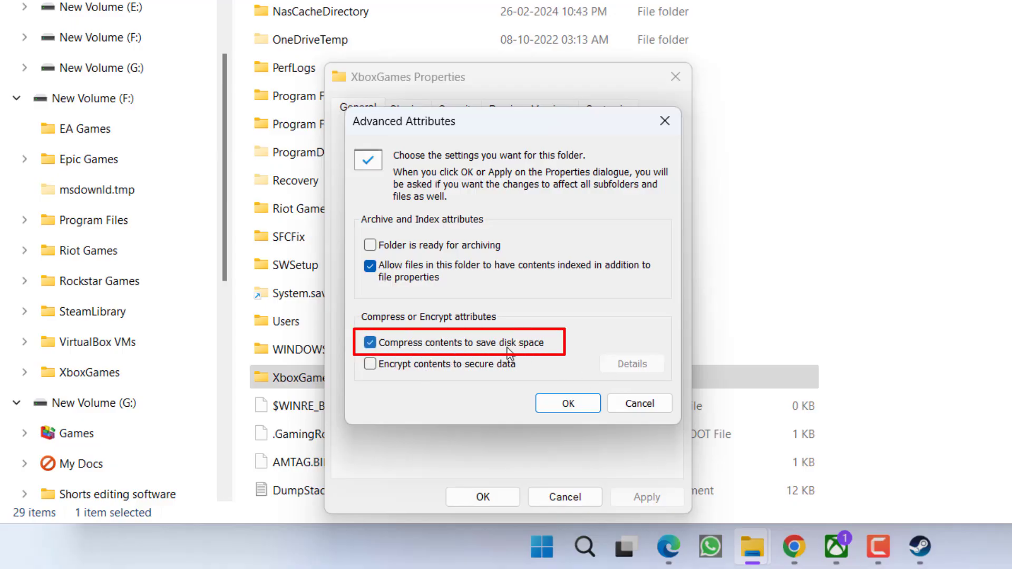
pyautogui.moveTo(431, 350)
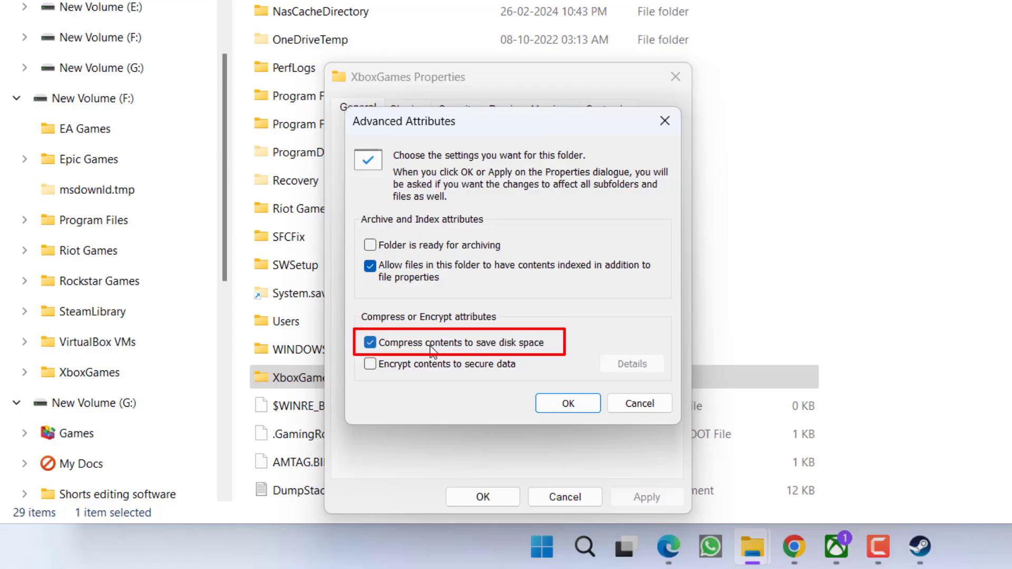
pyautogui.click(370, 342)
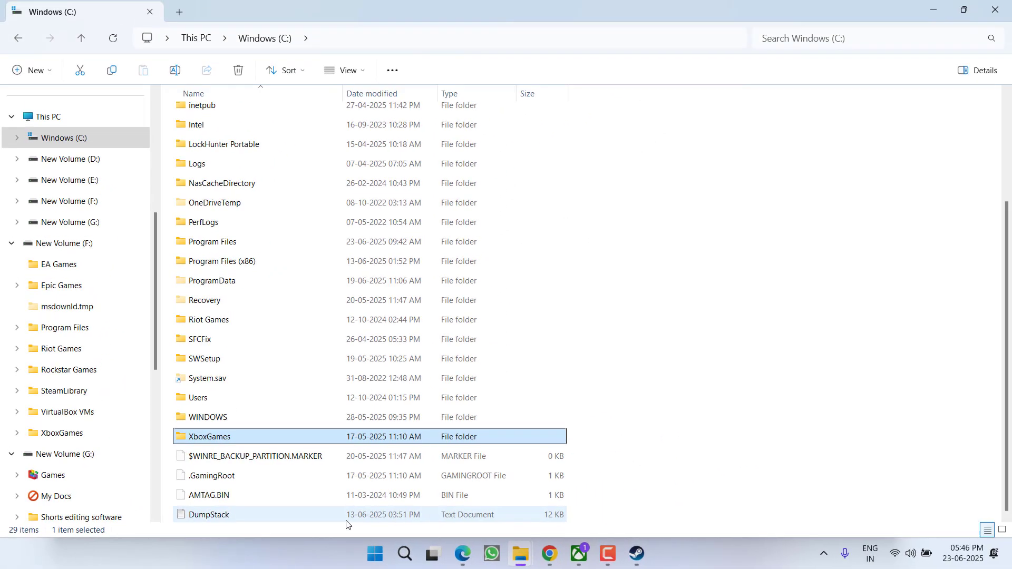
# Show Minecraft Launcher's more-actions menu in the Xbox app, then close the Steam window
pyautogui.click(577, 553)
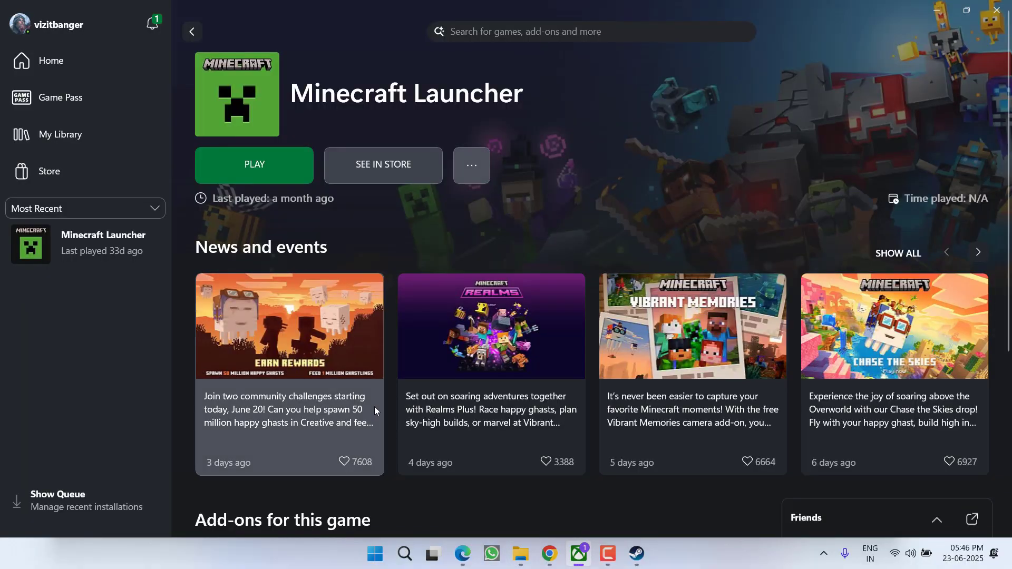
pyautogui.moveTo(431, 118)
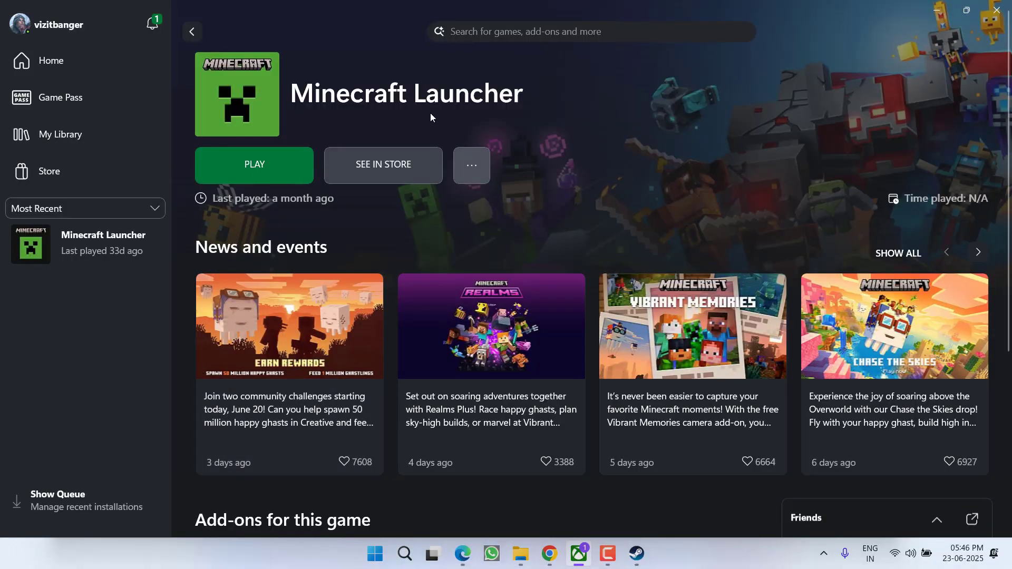
pyautogui.click(472, 164)
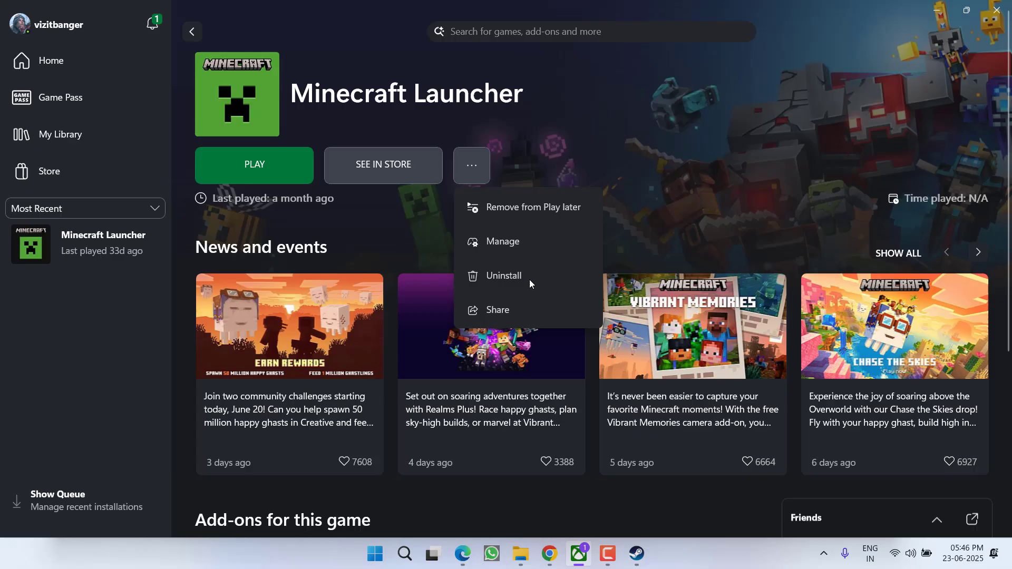
pyautogui.moveTo(549, 284)
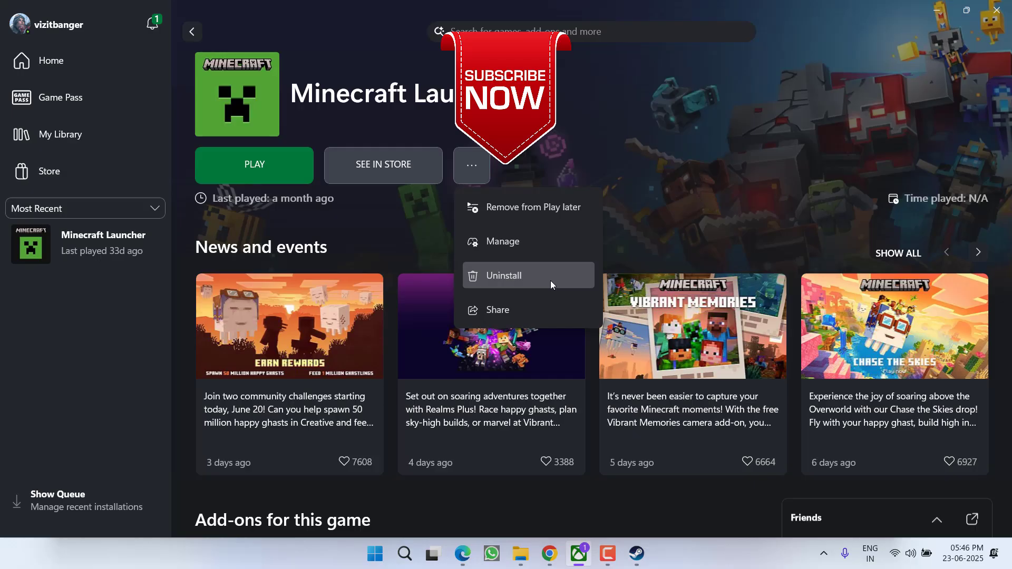
pyautogui.moveTo(551, 275)
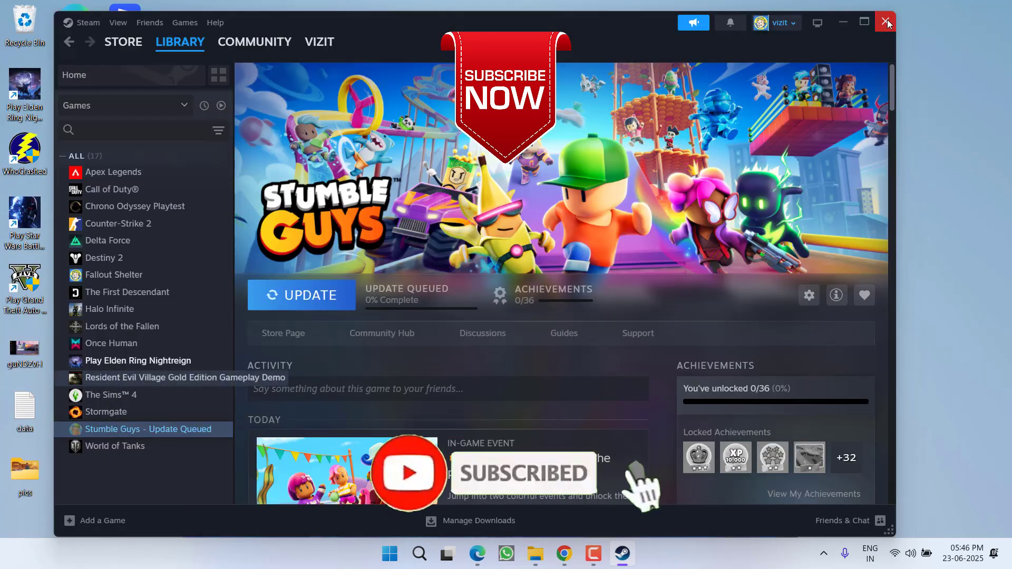
pyautogui.click(887, 21)
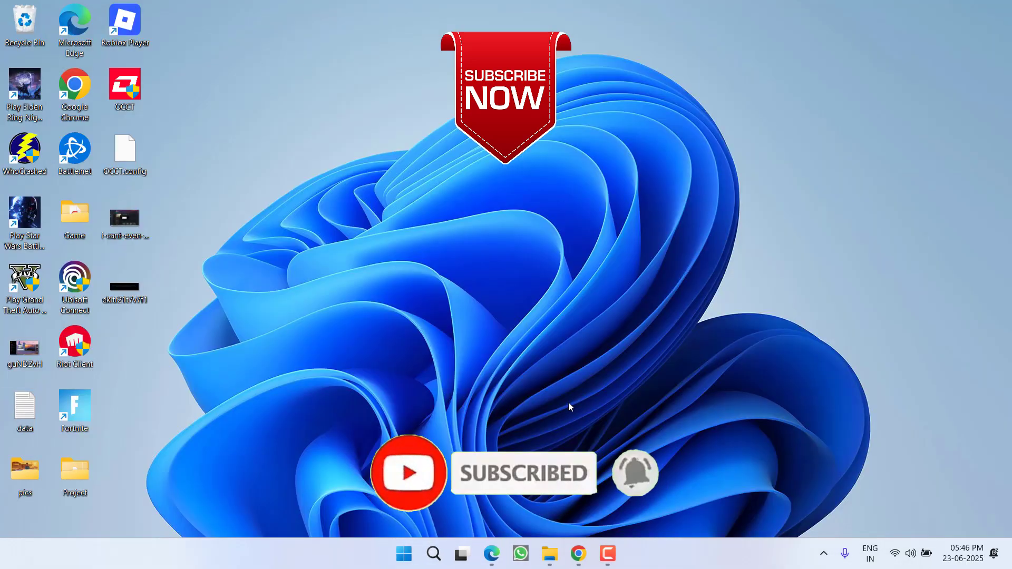